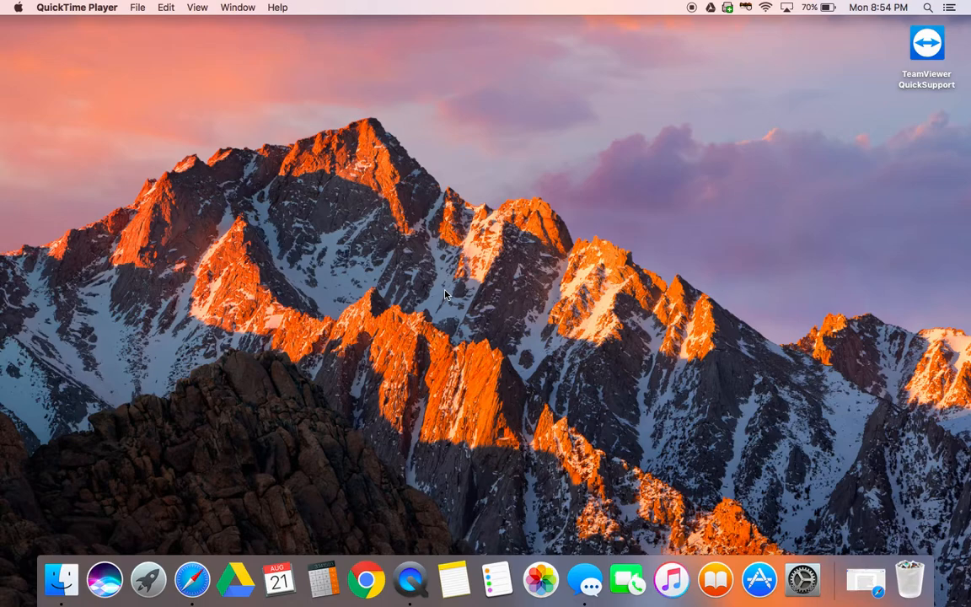
pyautogui.moveTo(678, 159)
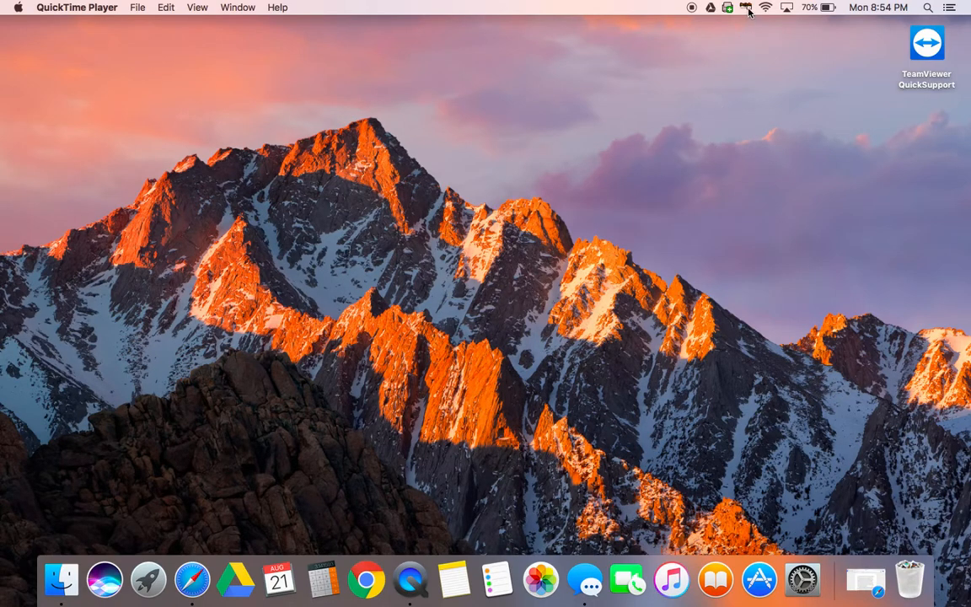
# - Show the NPS Kiosk menu-bar options (Client Info, Install Software)
pyautogui.click(746, 7)
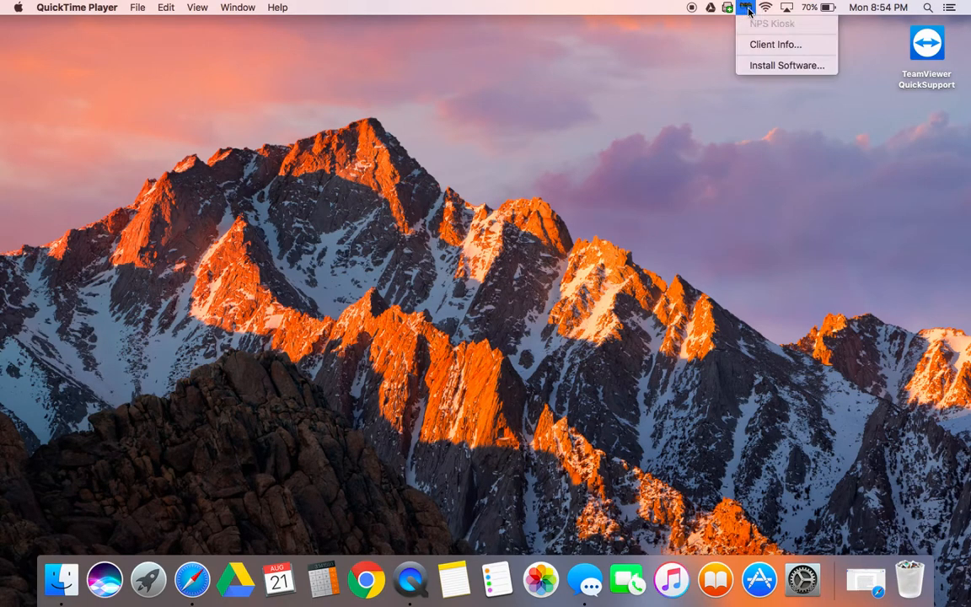
pyautogui.moveTo(762, 71)
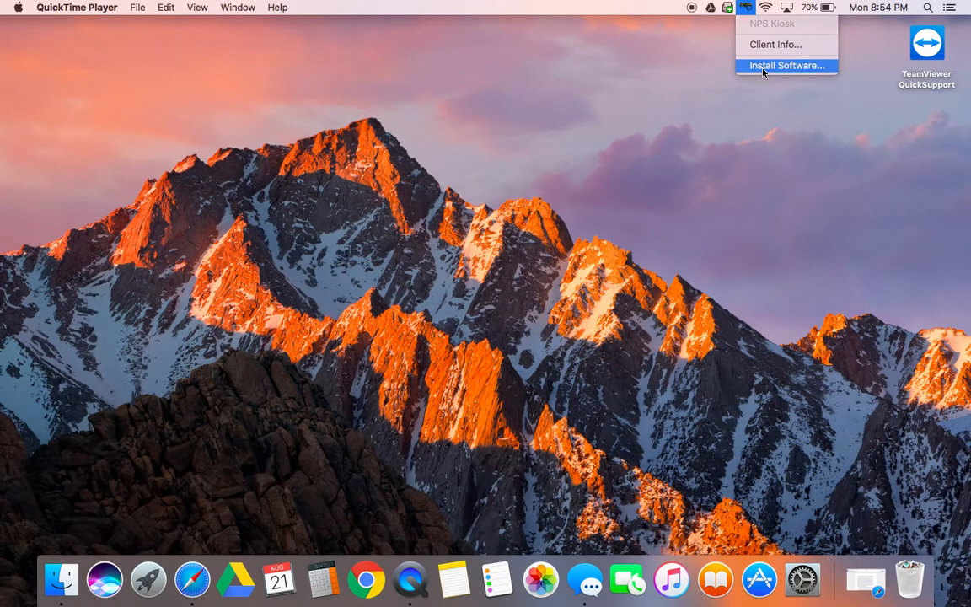
# - Install the 'Allow me to add printer at home' script from the catalogue and close the kiosk
pyautogui.click(786, 64)
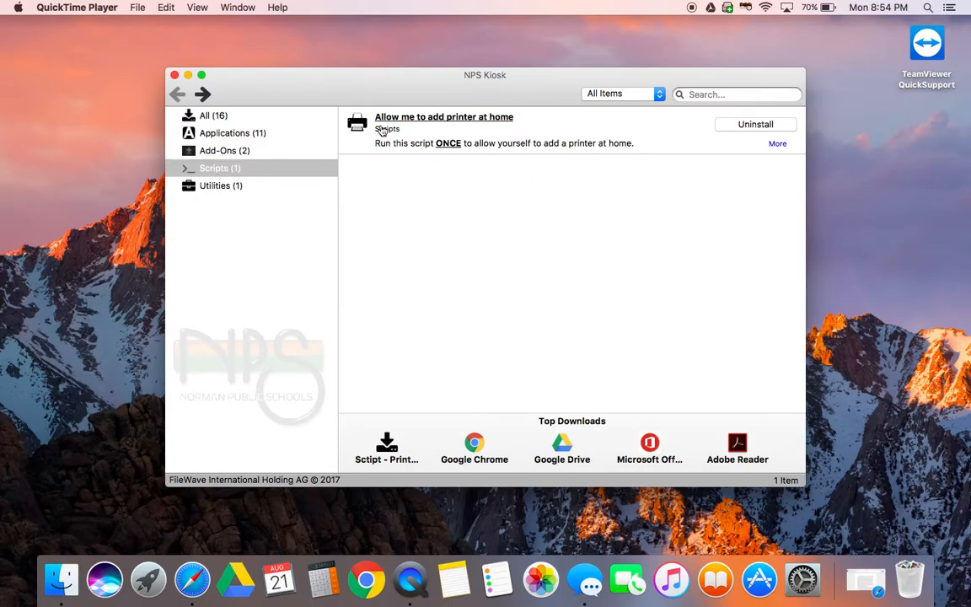
pyautogui.moveTo(428, 125)
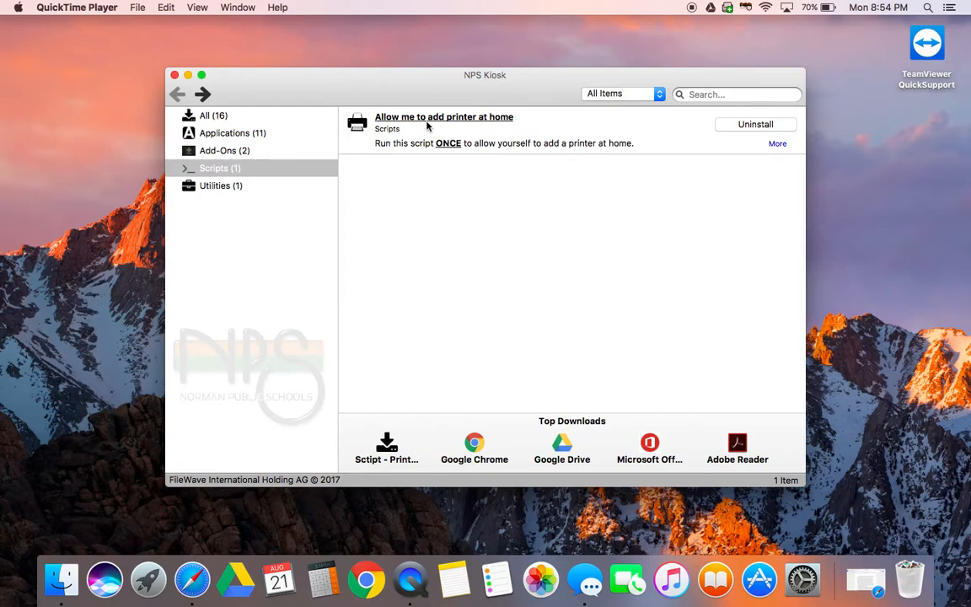
pyautogui.moveTo(739, 141)
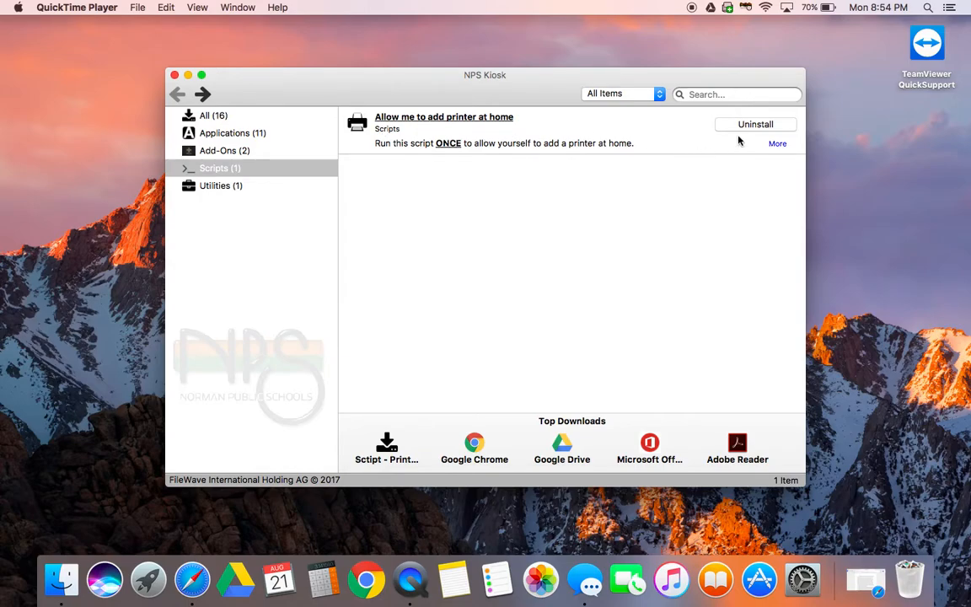
pyautogui.moveTo(750, 135)
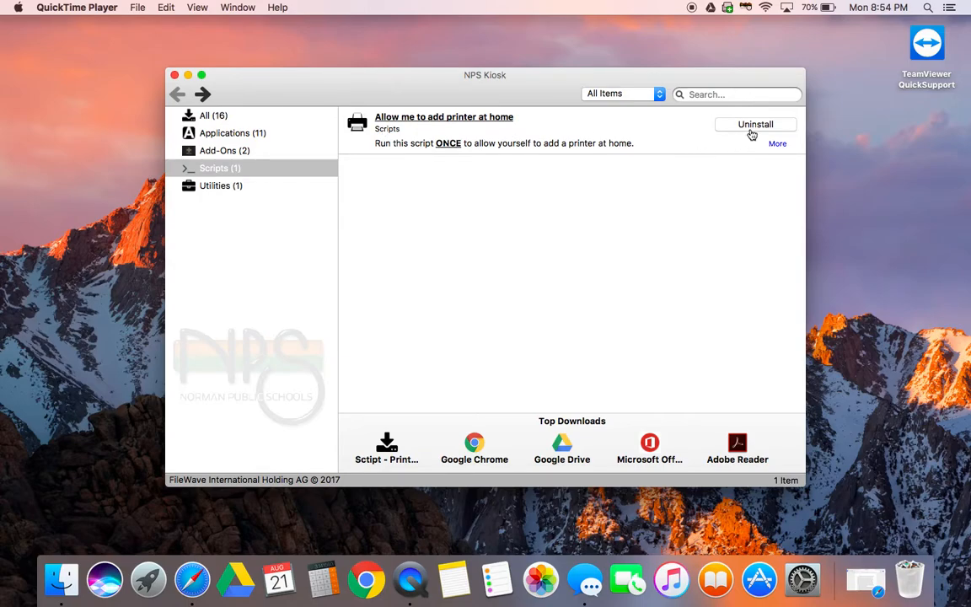
pyautogui.moveTo(756, 127)
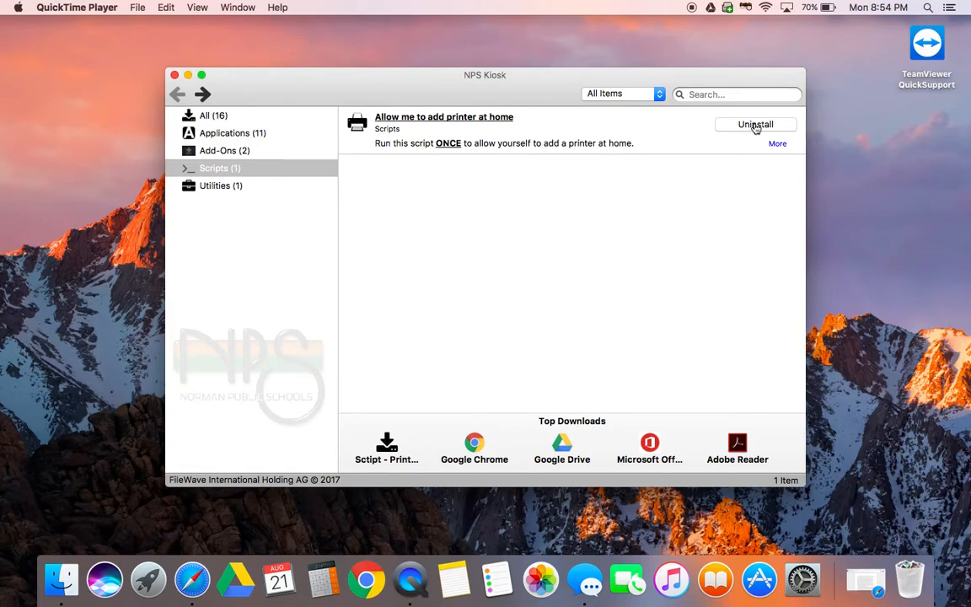
pyautogui.moveTo(759, 134)
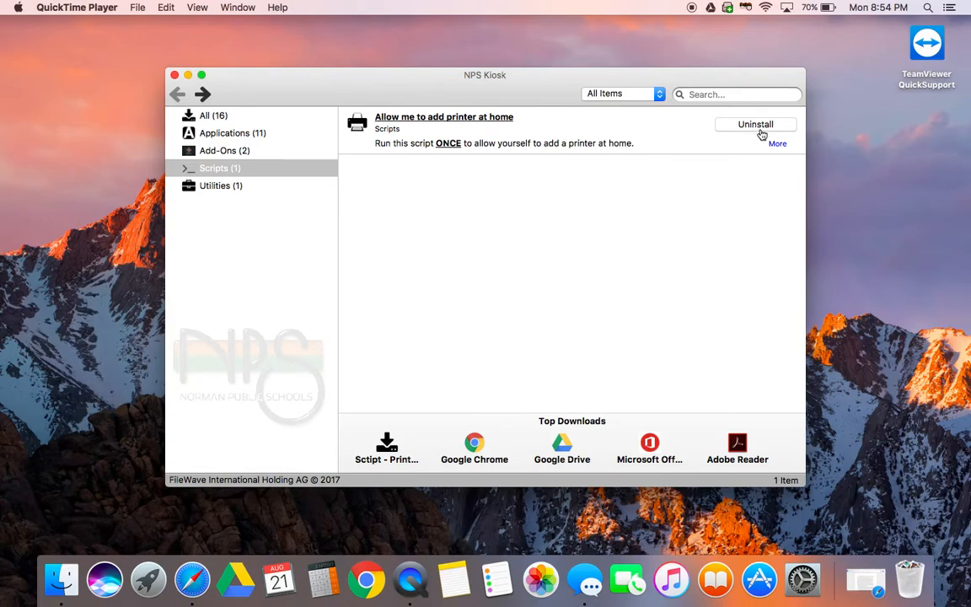
pyautogui.moveTo(482, 63)
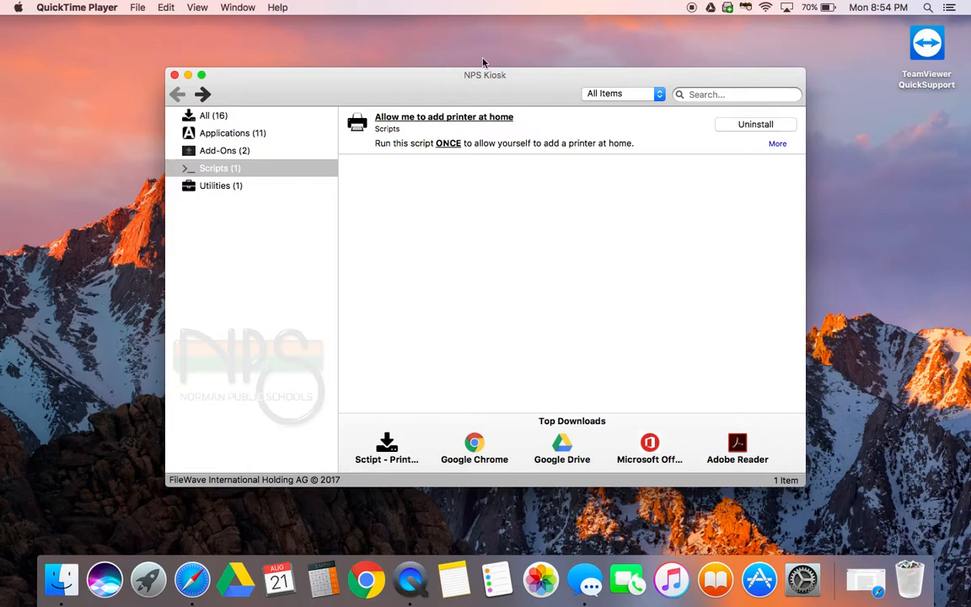
pyautogui.click(175, 75)
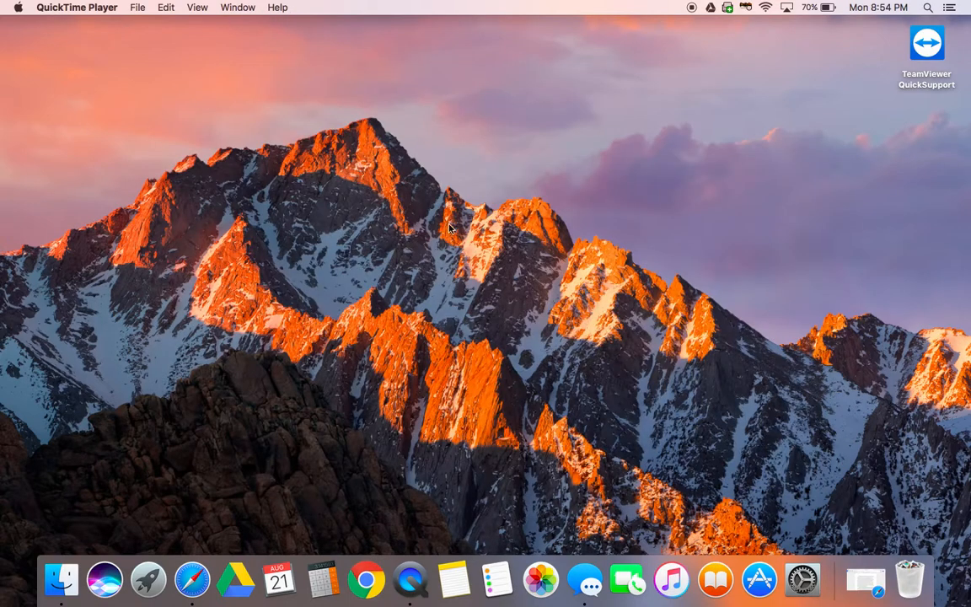
pyautogui.moveTo(531, 280)
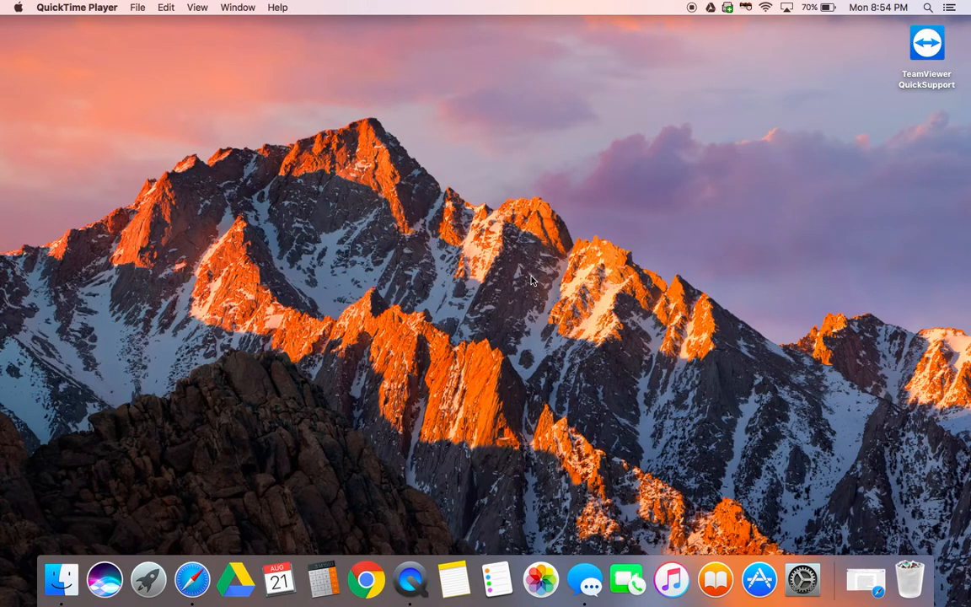
pyautogui.moveTo(802, 581)
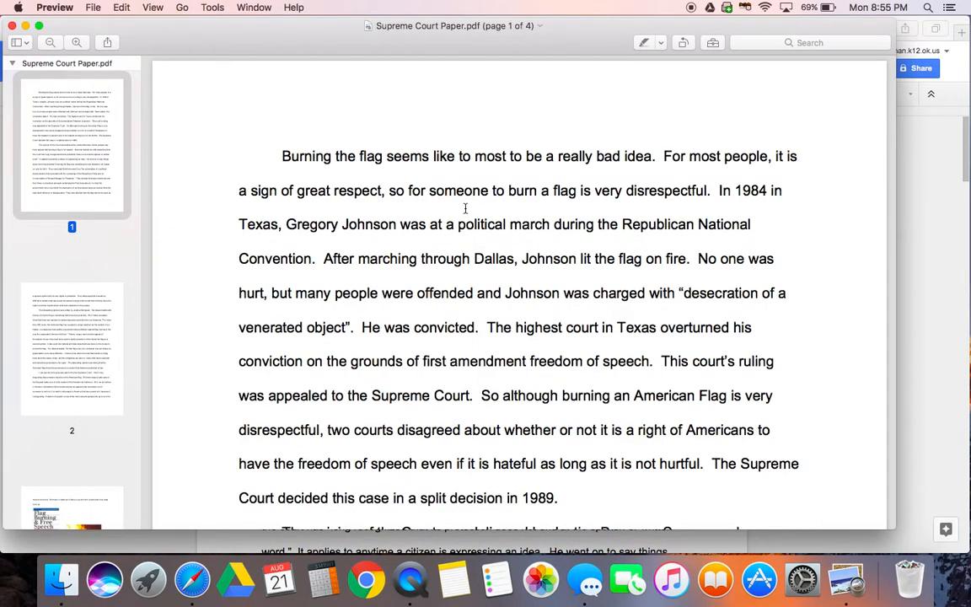
# - Bring up the print dialog for the Supreme Court Paper via File > Print
pyautogui.click(92, 7)
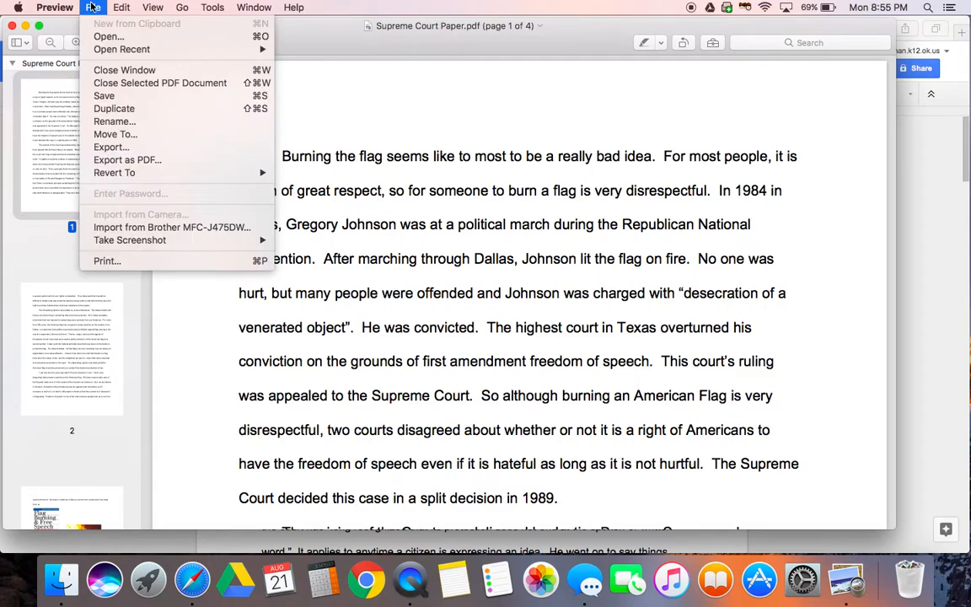
pyautogui.click(93, 7)
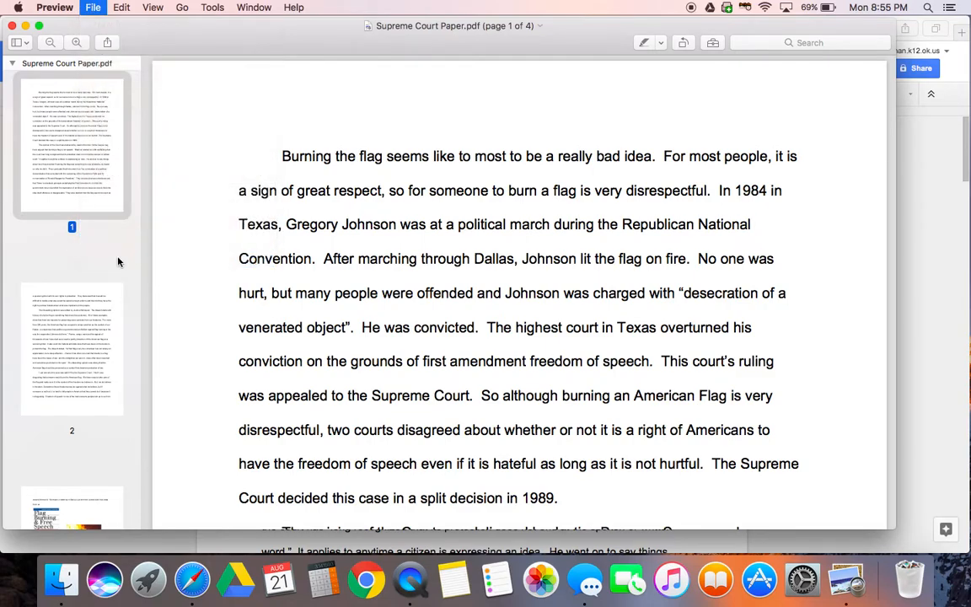
pyautogui.click(93, 7)
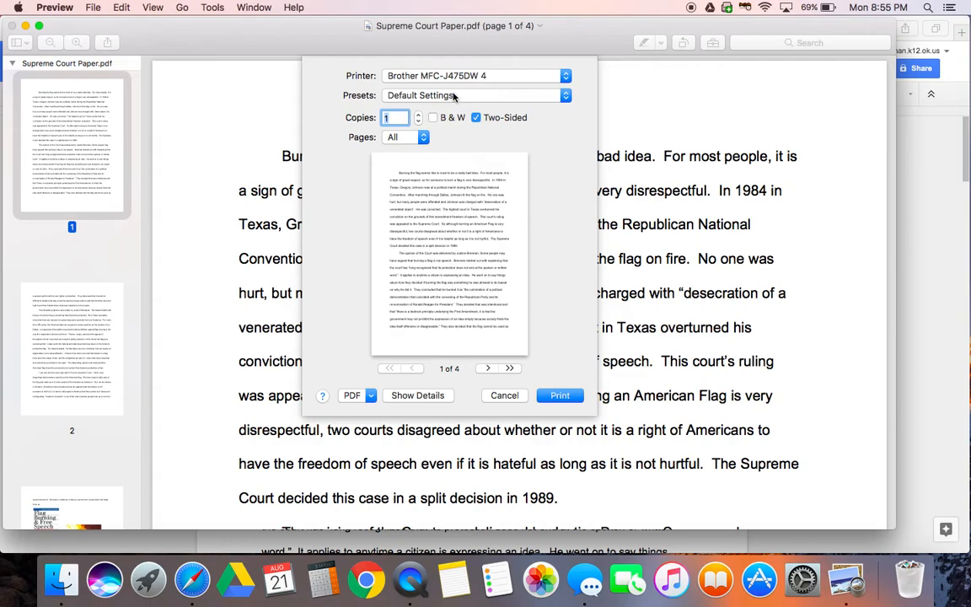
pyautogui.moveTo(466, 84)
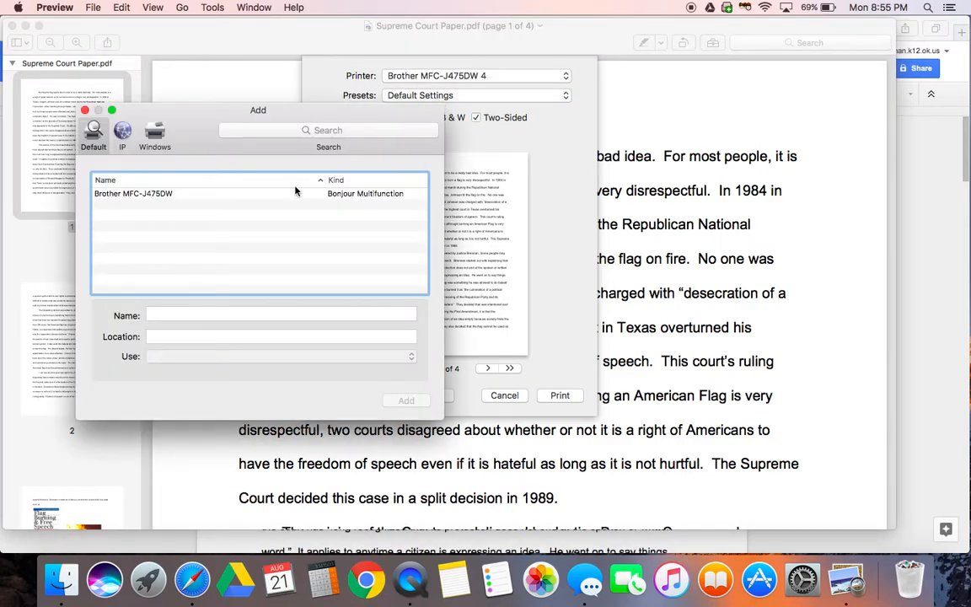
pyautogui.moveTo(270, 223)
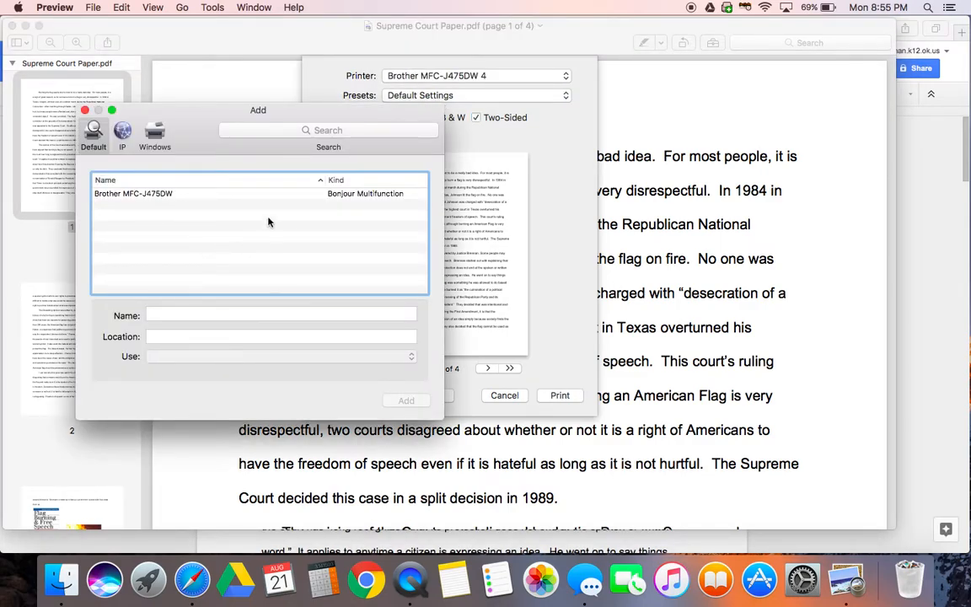
pyautogui.moveTo(172, 192)
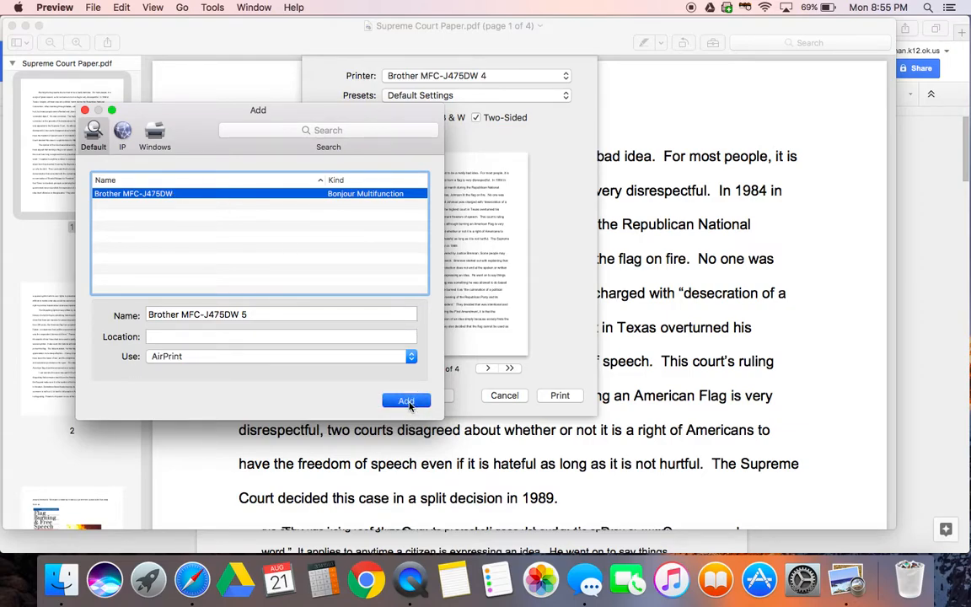
# - Add the Bonjour Brother MFC-J475DW as an AirPrint printer, reaching the duplicate alert
pyautogui.click(406, 401)
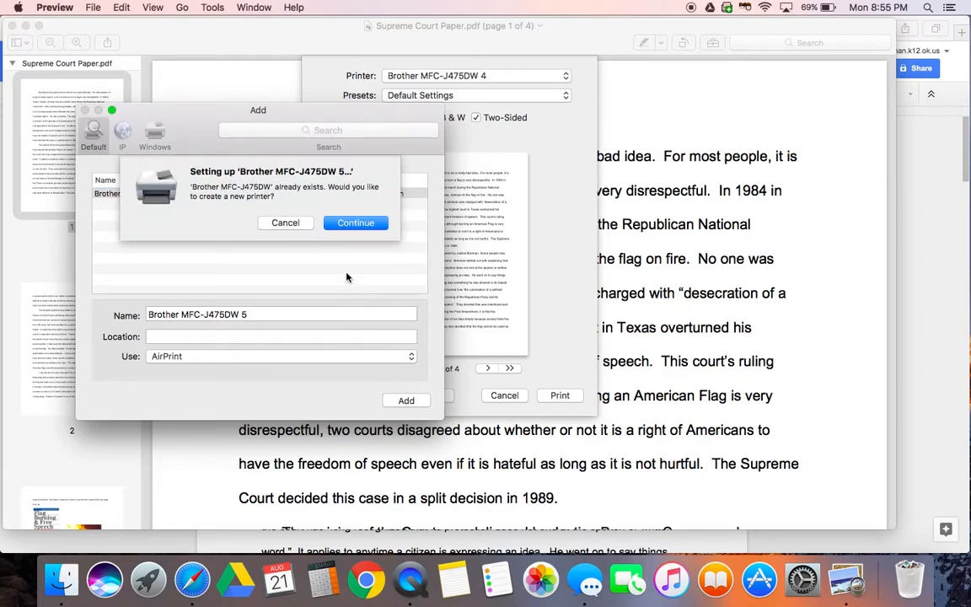
# - Continue past the alert so Brother MFC-J475DW 5 becomes the chosen printer
pyautogui.click(354, 223)
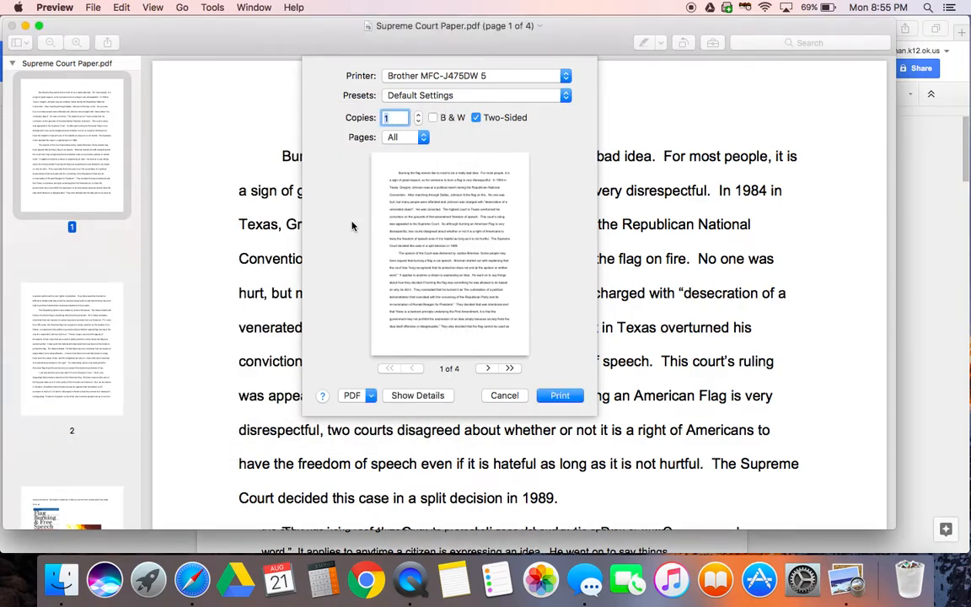
pyautogui.moveTo(508, 283)
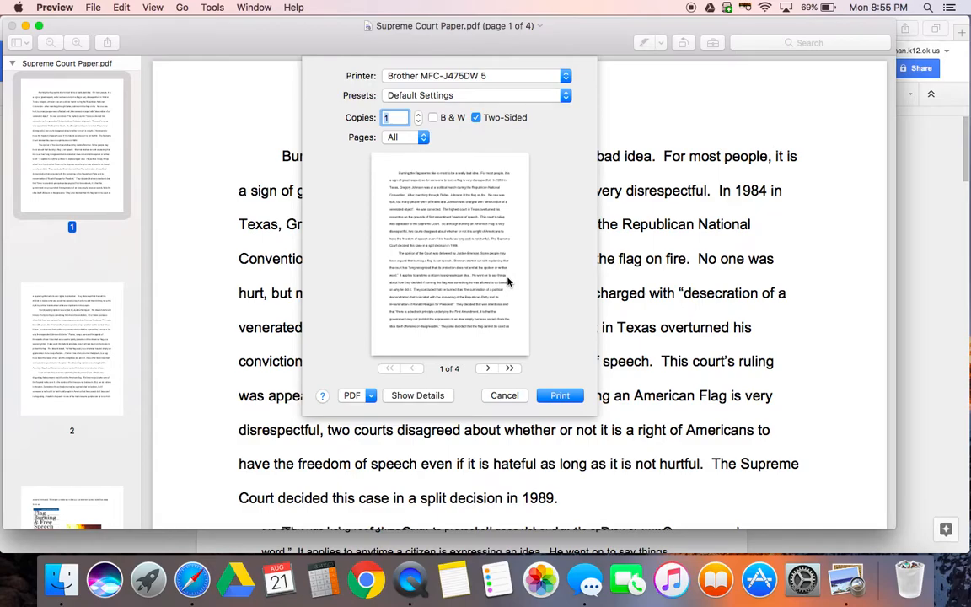